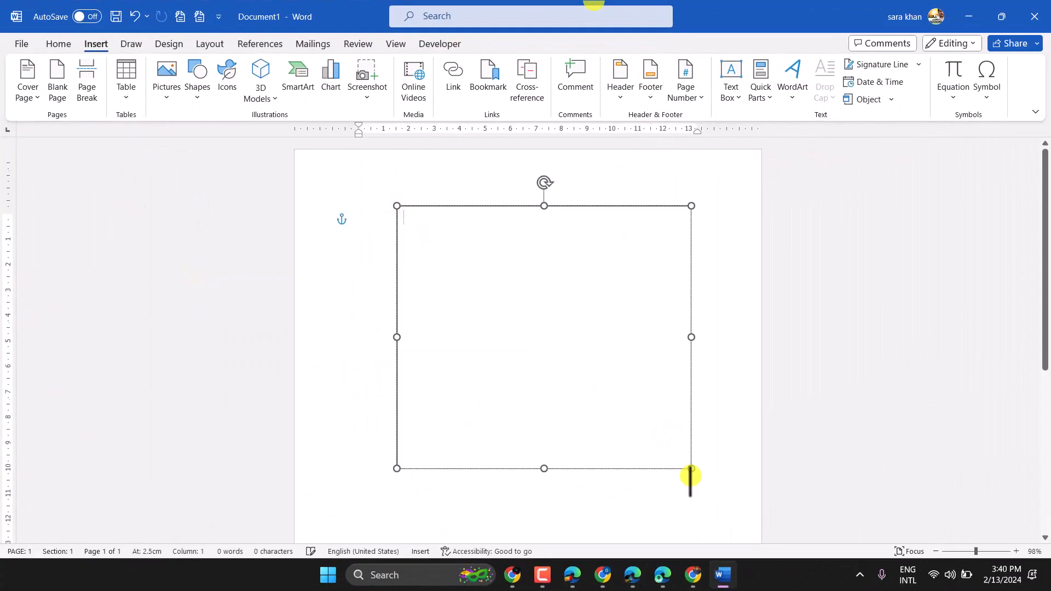
Delete the empty square text box, leaving the page blank.
{"action": "left_click", "coordinate": [544, 337]}
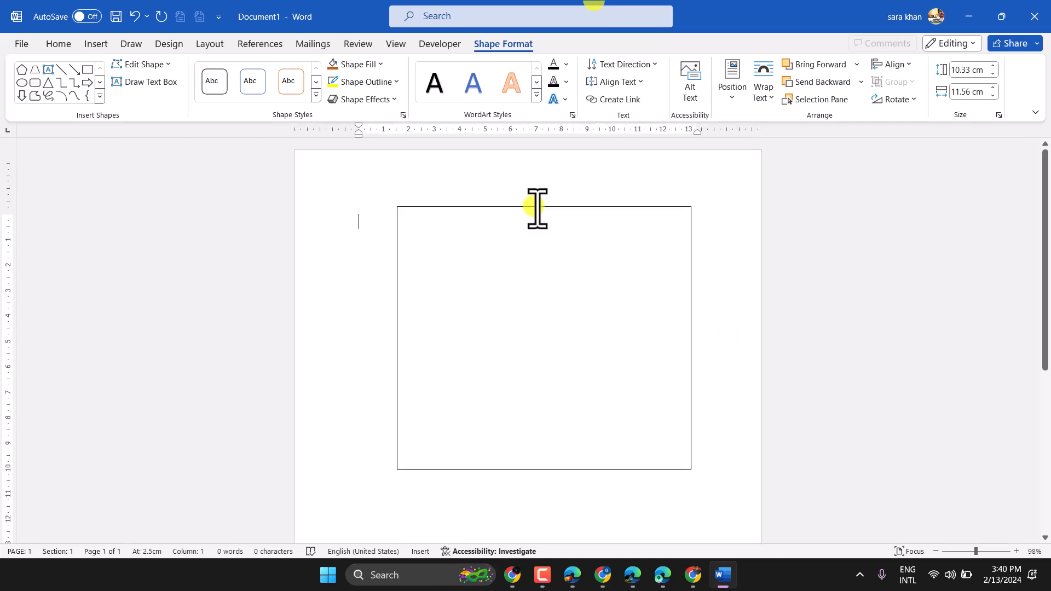
{"action": "left_click", "coordinate": [543, 337]}
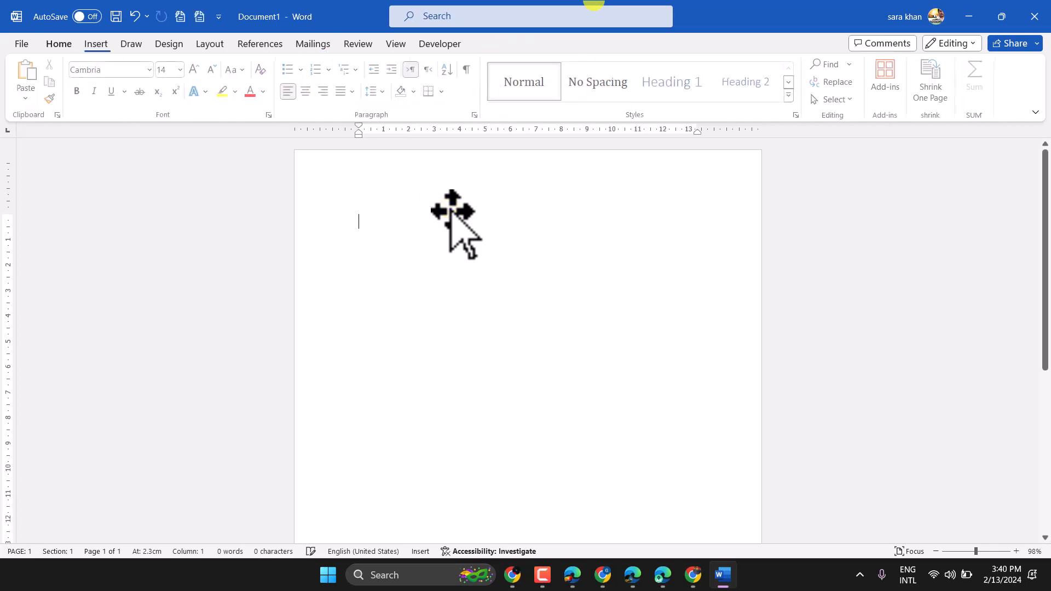
{"action": "mouse_move", "coordinate": [104, 53]}
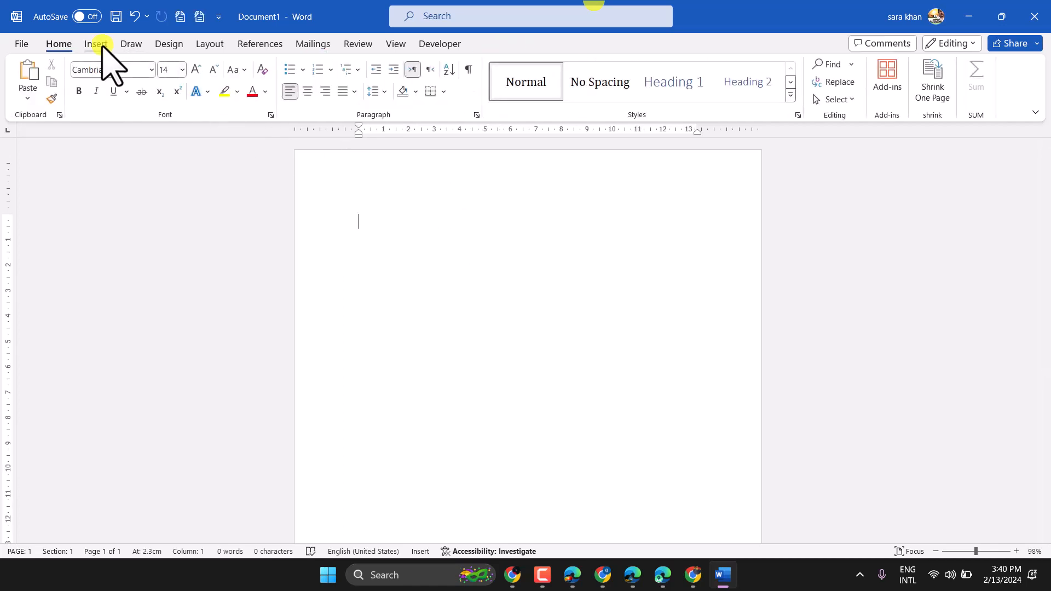
Draw a new large square text box near the top of the page via Insert > Shapes.
{"action": "left_click", "coordinate": [95, 44]}
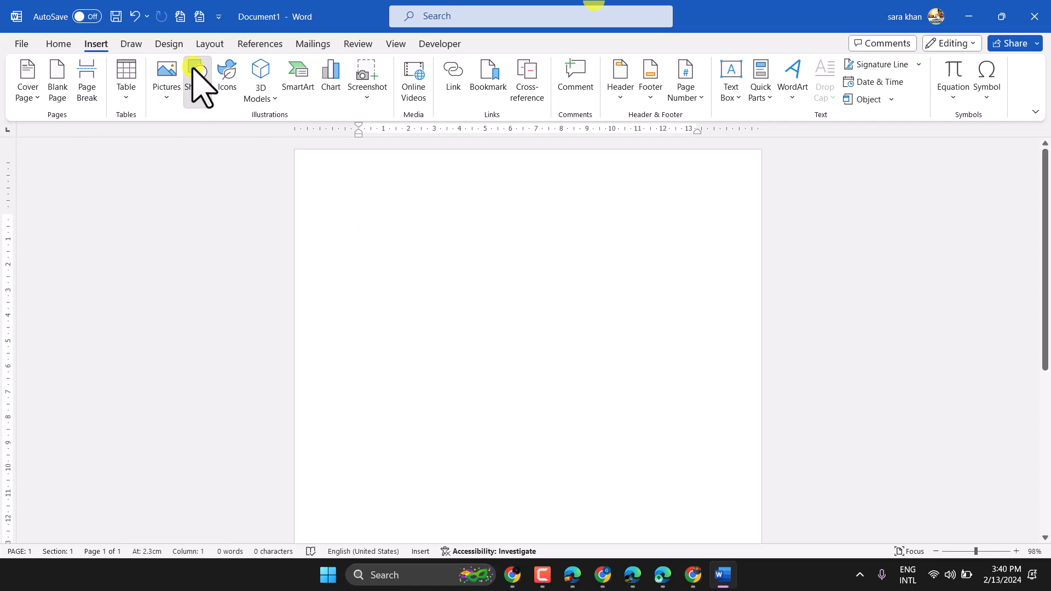
{"action": "left_click", "coordinate": [197, 78]}
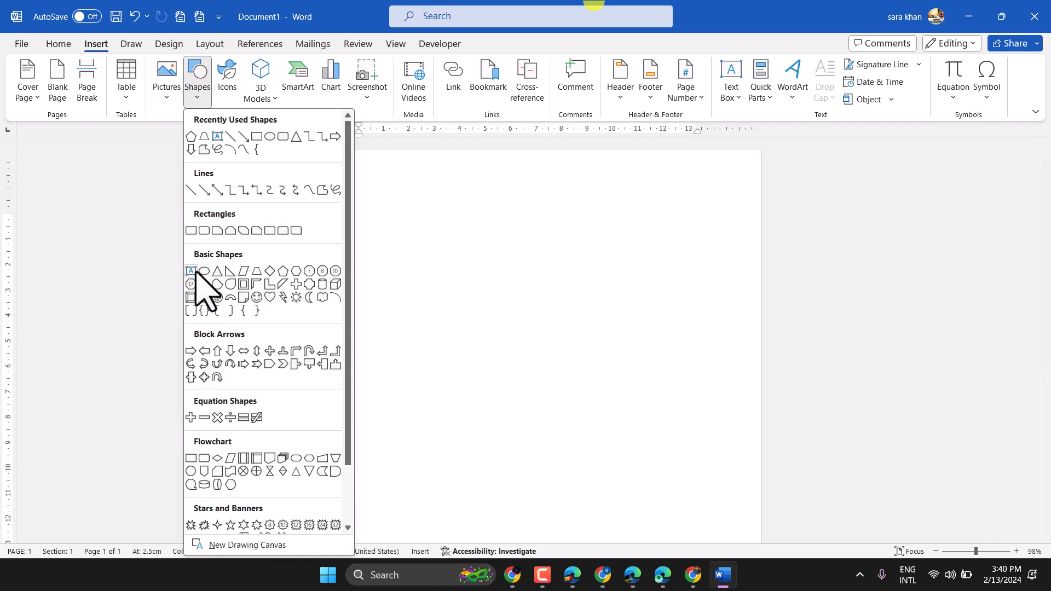
{"action": "mouse_move", "coordinate": [193, 270]}
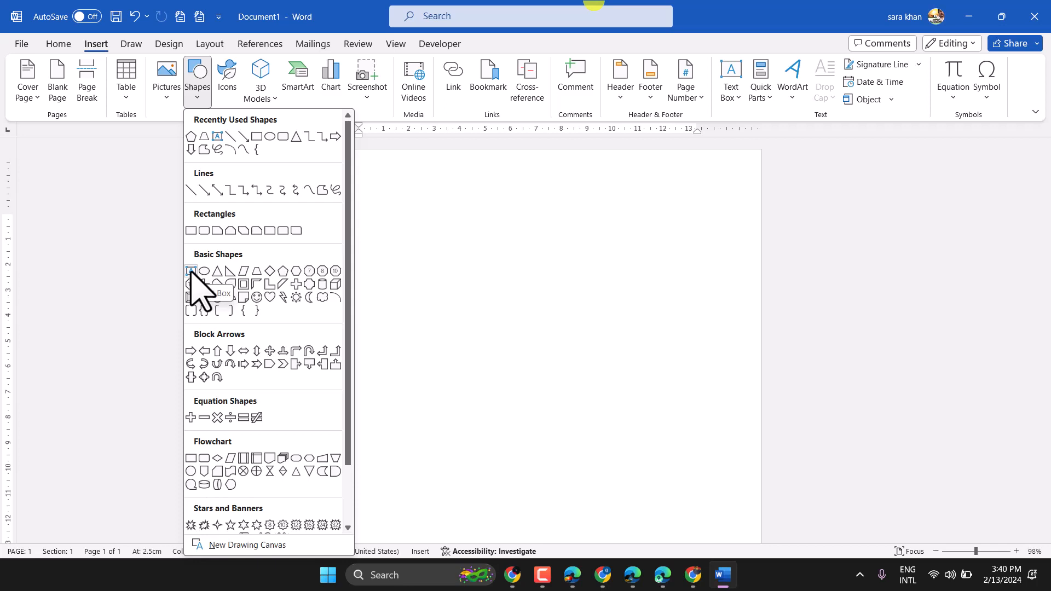
{"action": "left_click", "coordinate": [191, 272]}
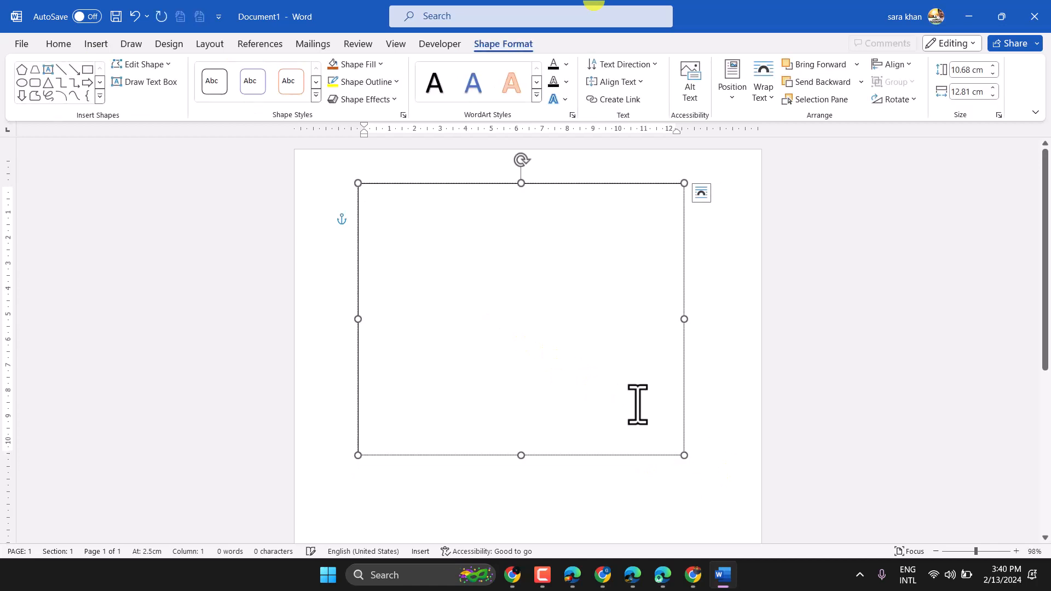
Enter the word 'text' in the box and enlarge it to a much bigger font size.
{"action": "type", "text": "text"}
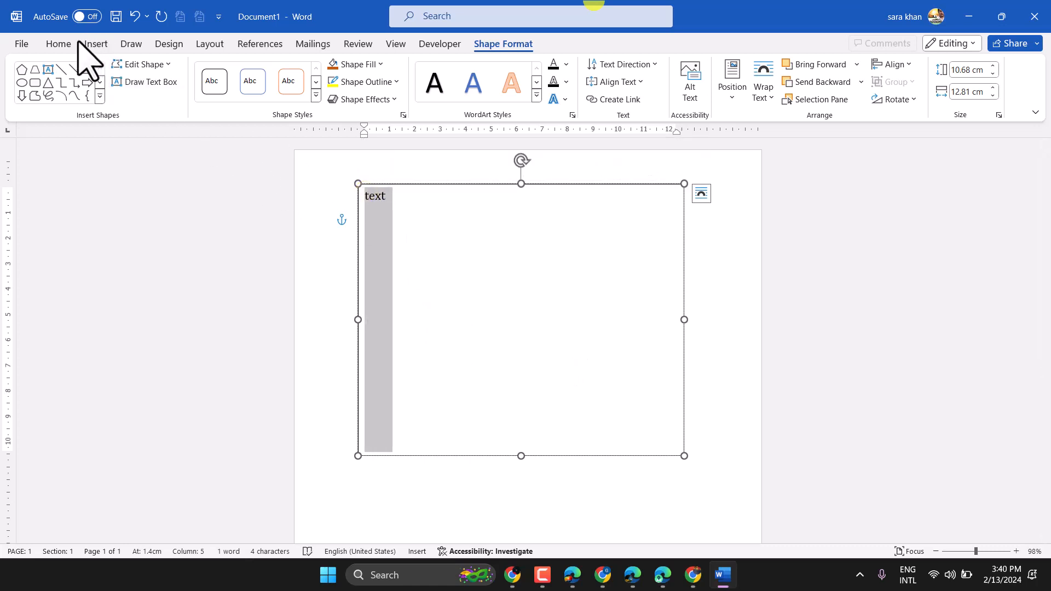
{"action": "left_click", "coordinate": [58, 44]}
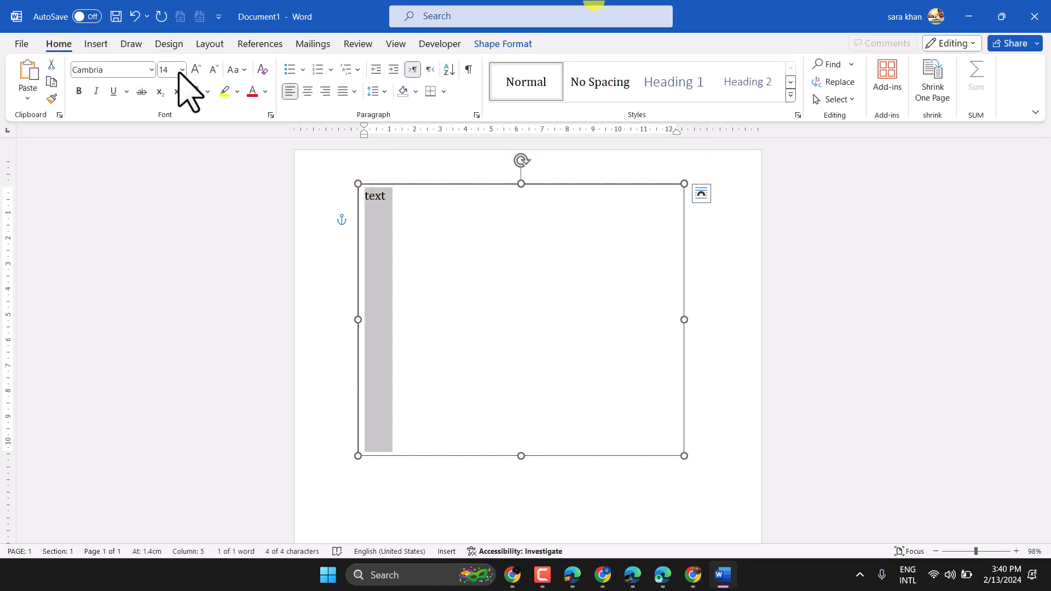
{"action": "left_click", "coordinate": [180, 70]}
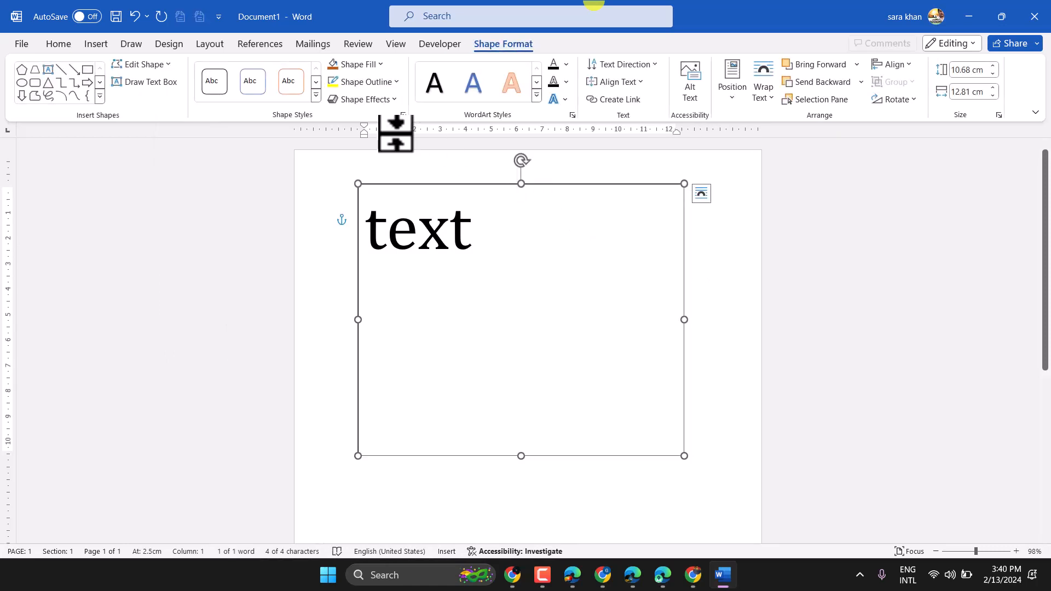
Set the box outline to 6 pt weight and keep it a solid black line.
{"action": "left_click", "coordinate": [361, 82]}
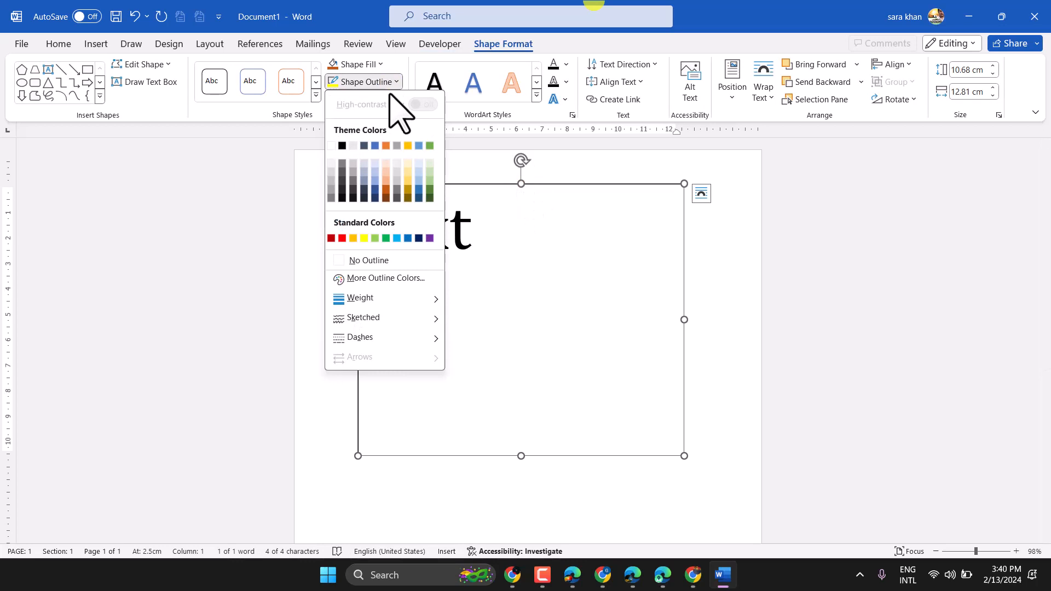
{"action": "left_click", "coordinate": [360, 298]}
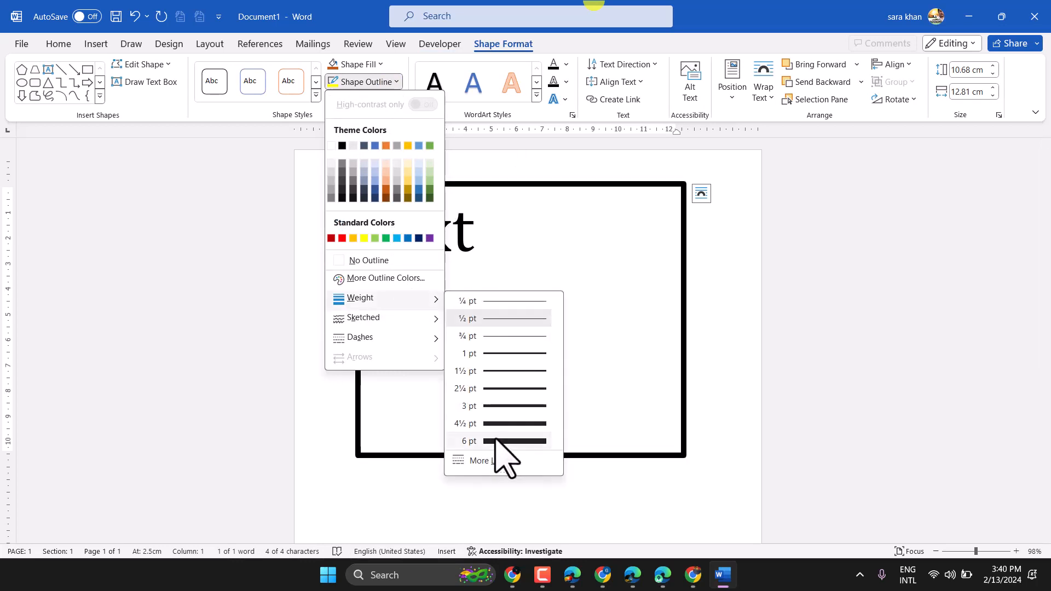
{"action": "mouse_move", "coordinate": [506, 429]}
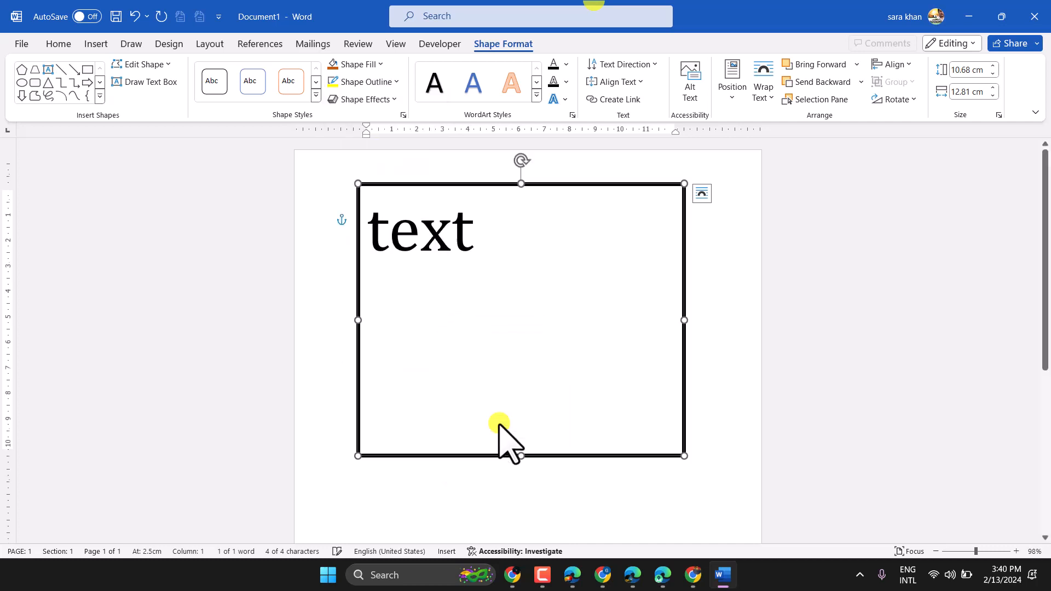
{"action": "mouse_move", "coordinate": [402, 104]}
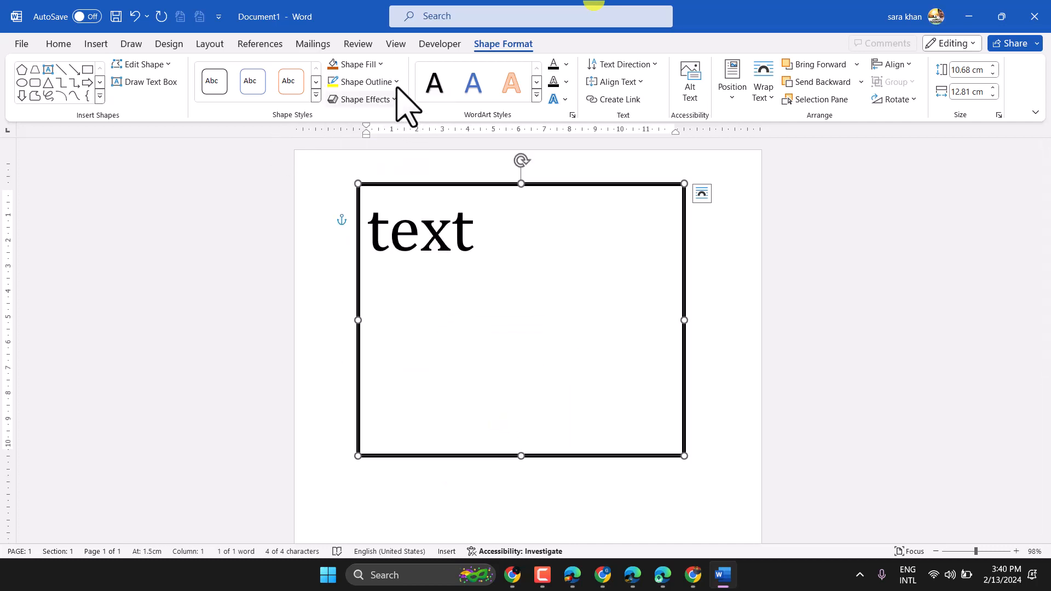
{"action": "left_click", "coordinate": [363, 81]}
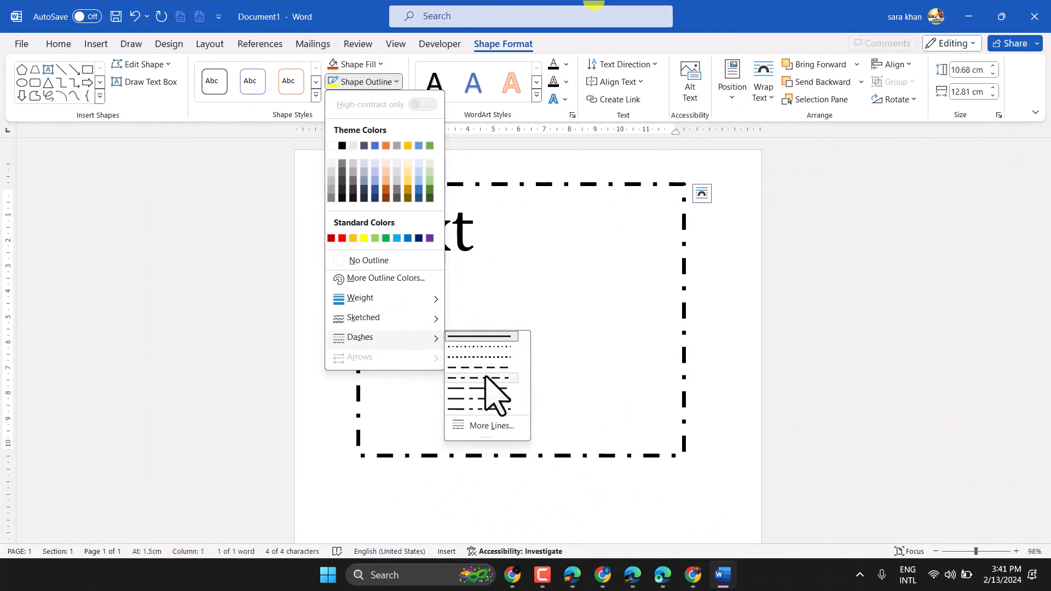
{"action": "left_click", "coordinate": [480, 336]}
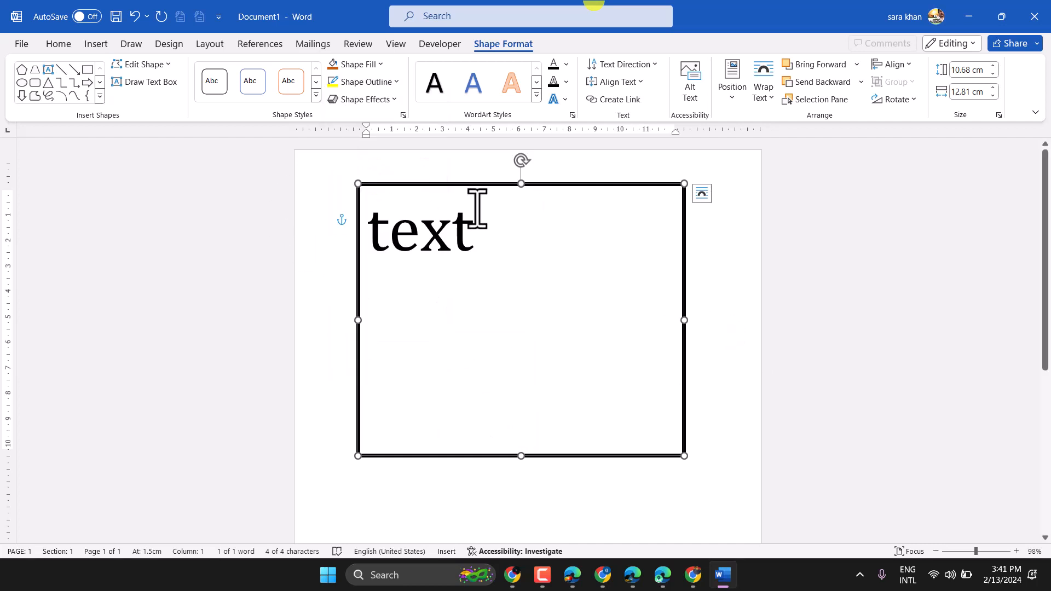
{"action": "mouse_move", "coordinate": [435, 194]}
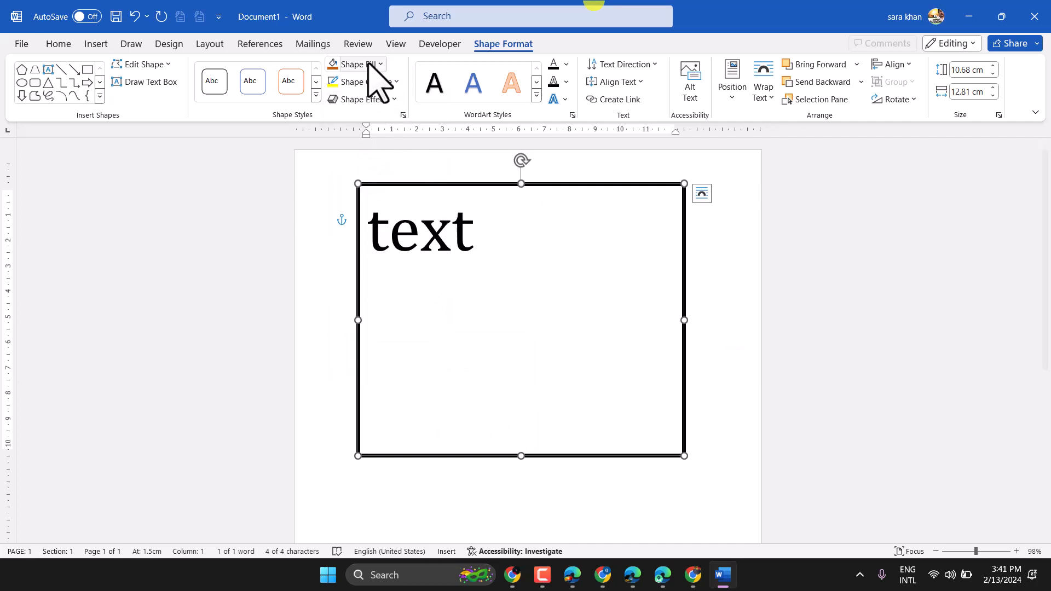
Fill the text box with a light blue theme colour.
{"action": "left_click", "coordinate": [353, 63]}
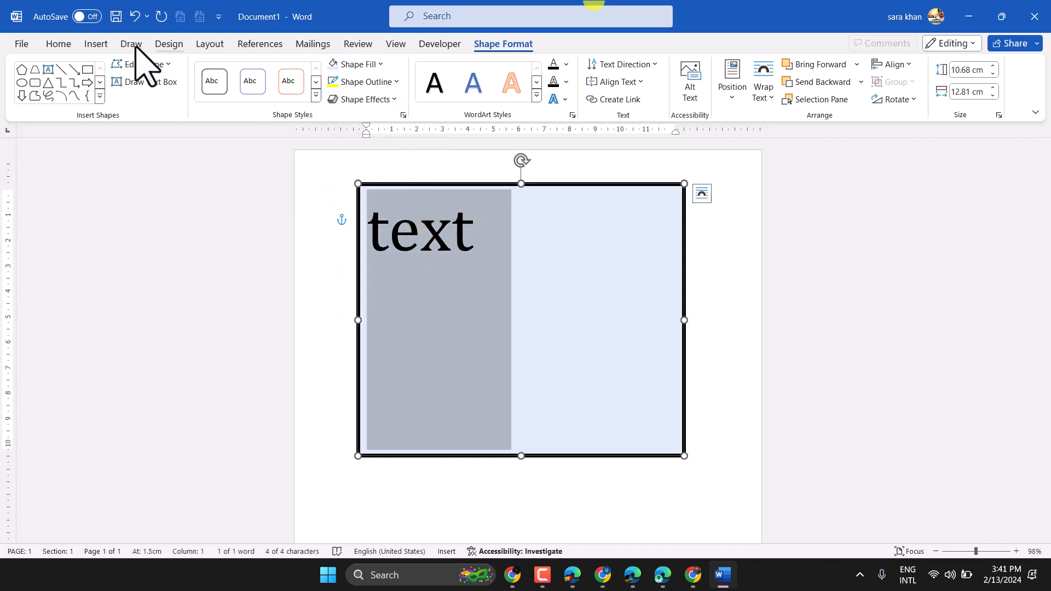
Centre the word in the box and drag the right handle to narrow the box slightly.
{"action": "left_click", "coordinate": [58, 44]}
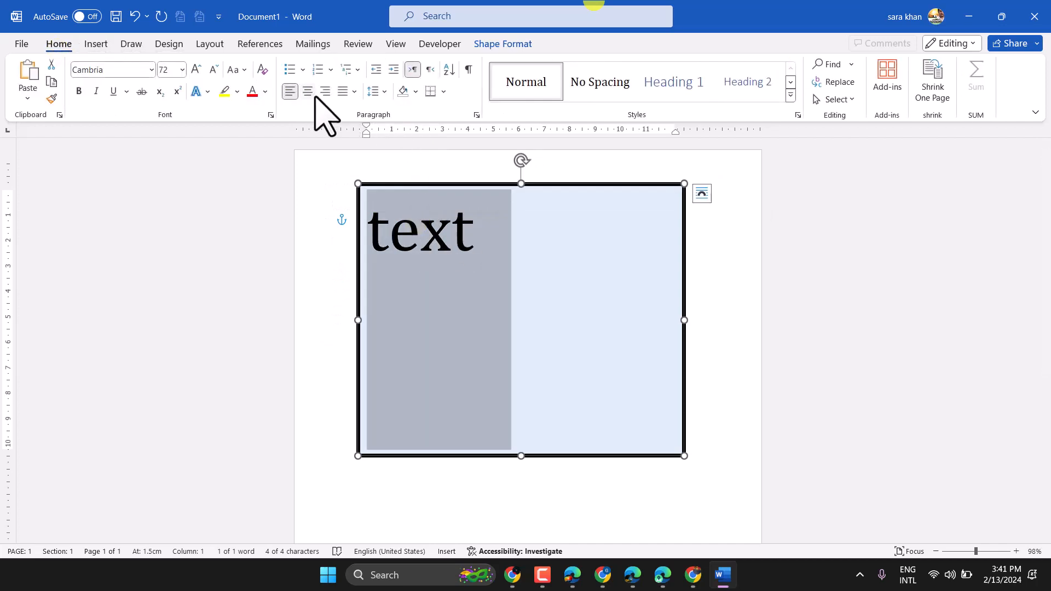
{"action": "left_click", "coordinate": [307, 91]}
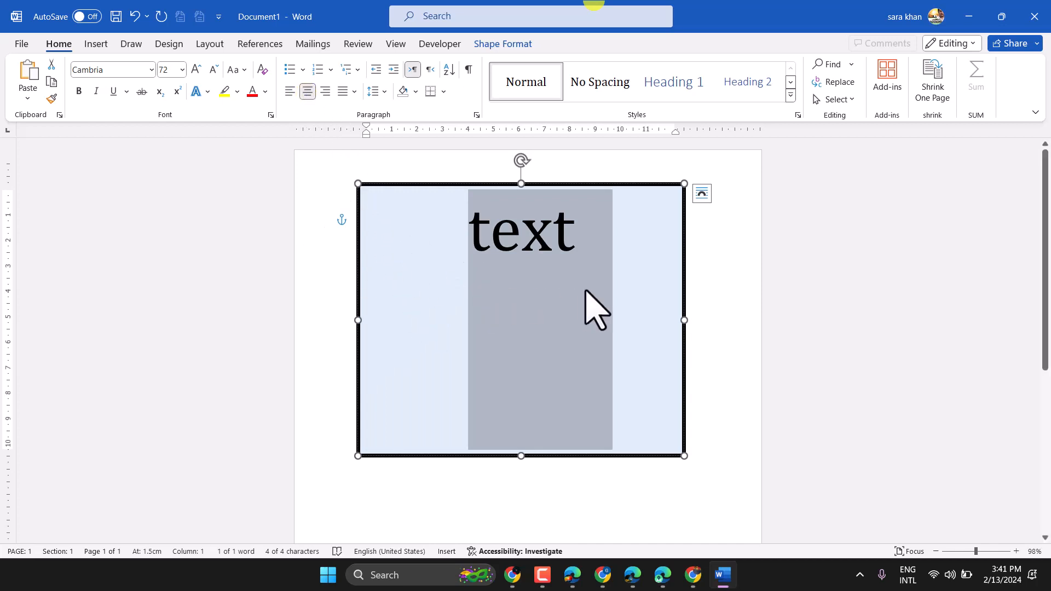
{"action": "left_click", "coordinate": [711, 270]}
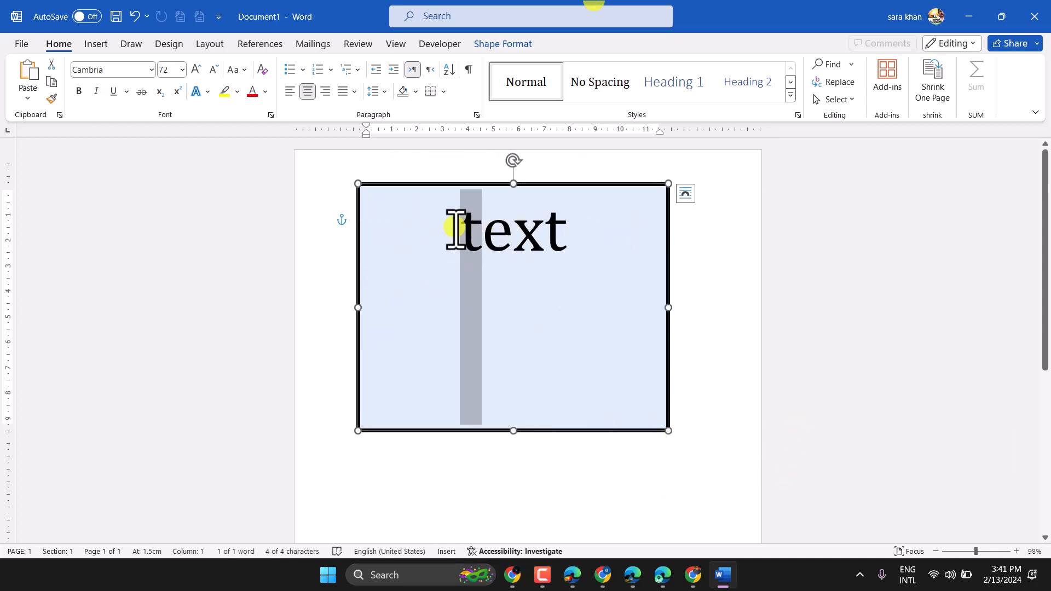
Capitalise the word so it reads 'Text' using Caps Lock.
{"action": "key", "text": "capslock"}
{"action": "type", "text": "T"}
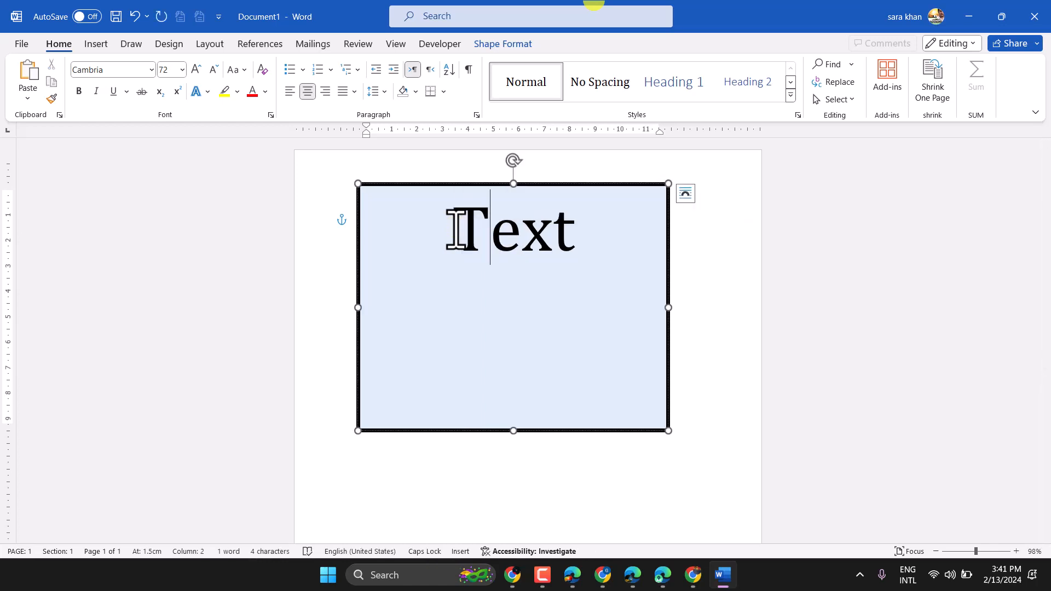
{"action": "mouse_move", "coordinate": [442, 215]}
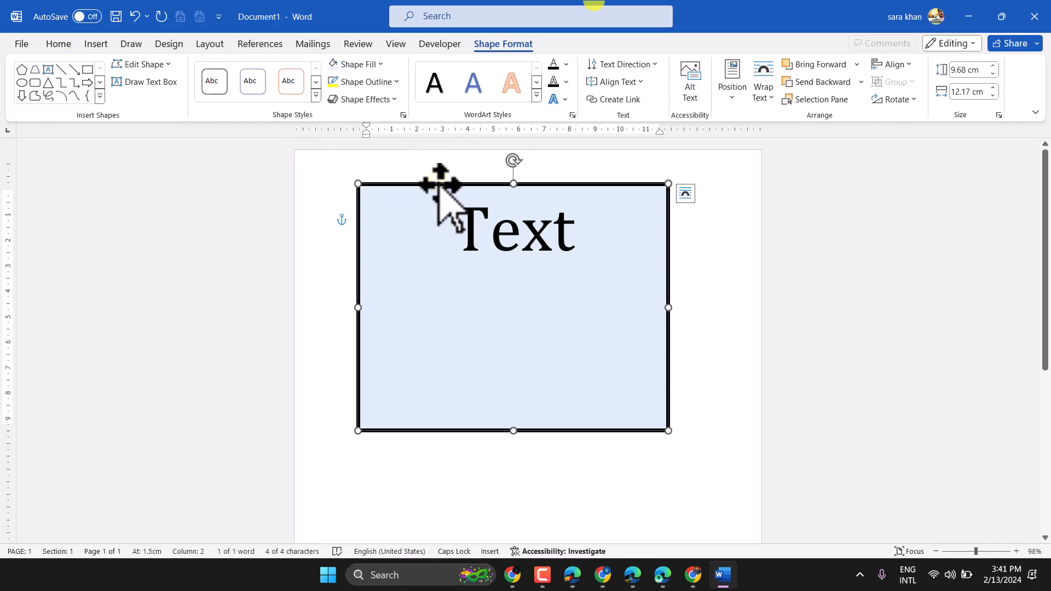
{"action": "mouse_move", "coordinate": [231, 26]}
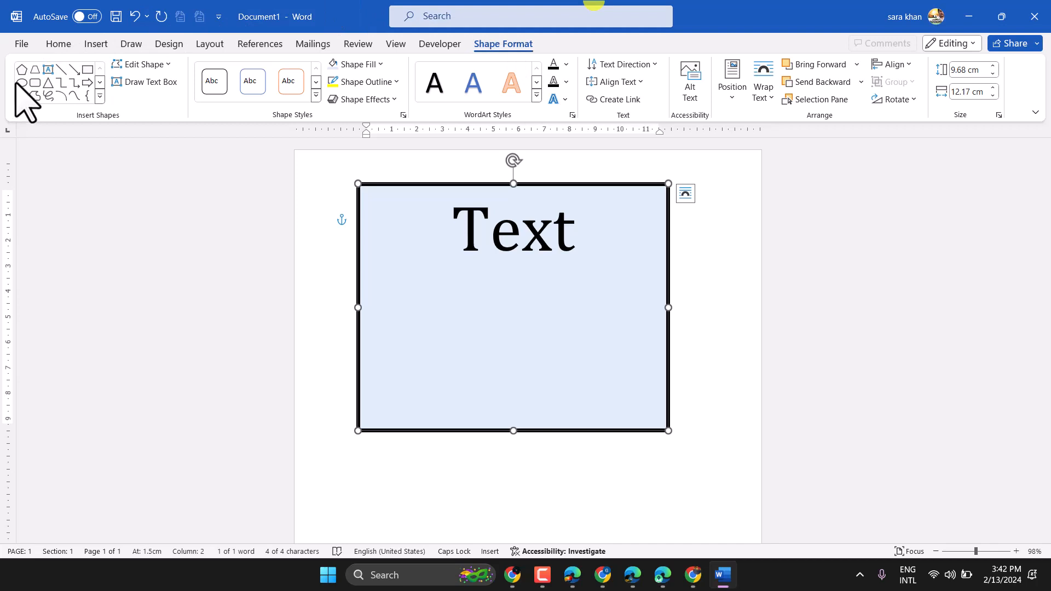
Apply the blue WordArt style to the word 'Text' in the box.
{"action": "left_click", "coordinate": [289, 81]}
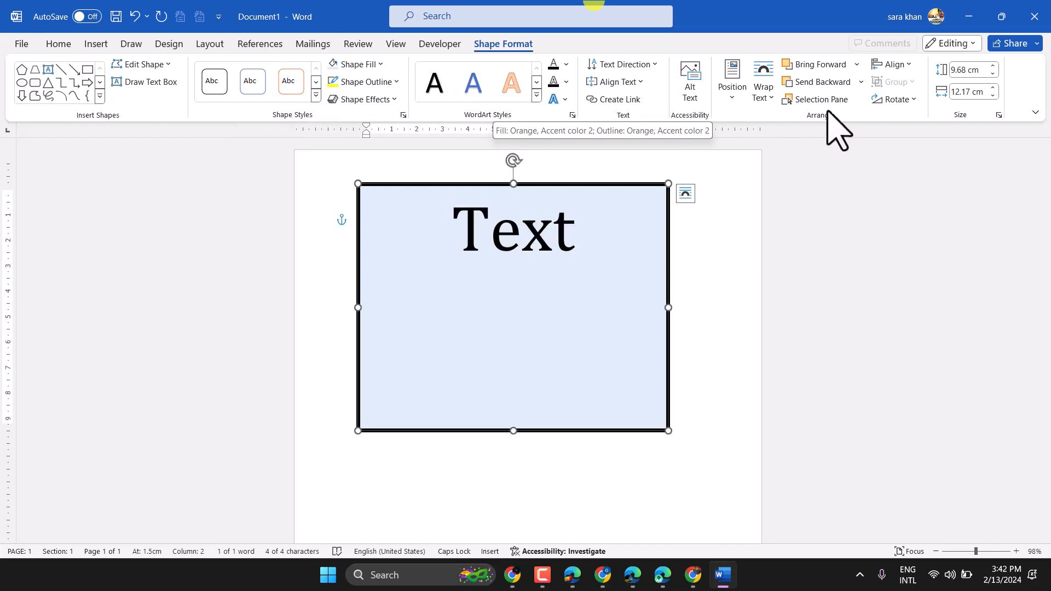
{"action": "left_click", "coordinate": [473, 81]}
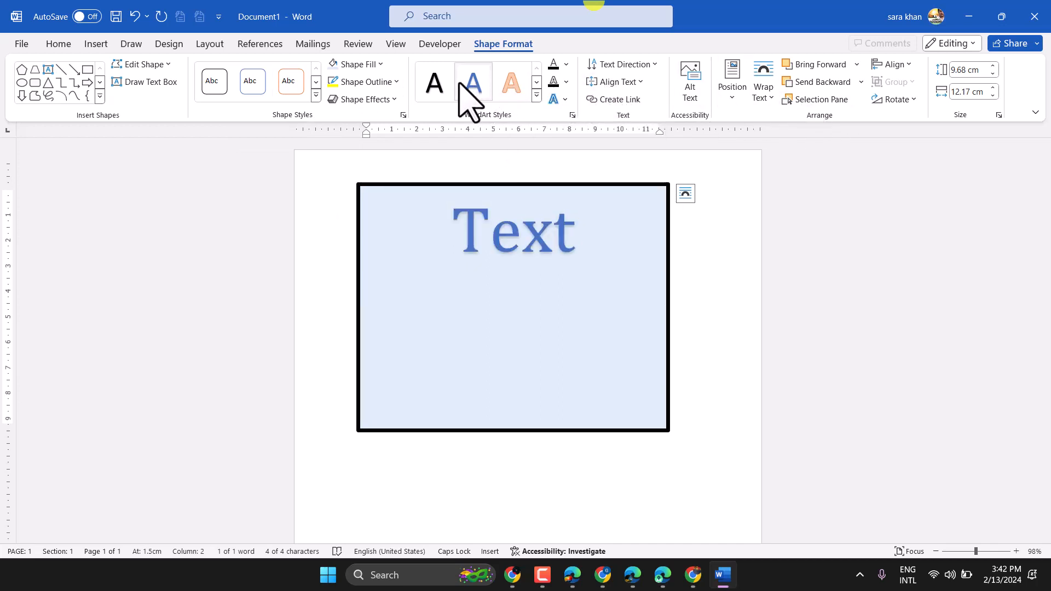